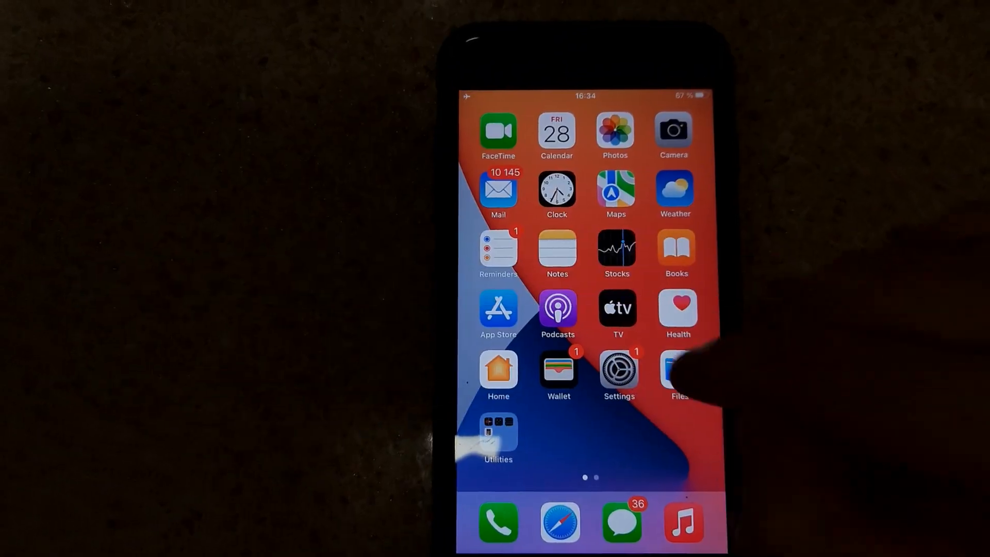
# Step: Go from the home screen into Settings and open the Wi-Fi page
pyautogui.click(618, 372)
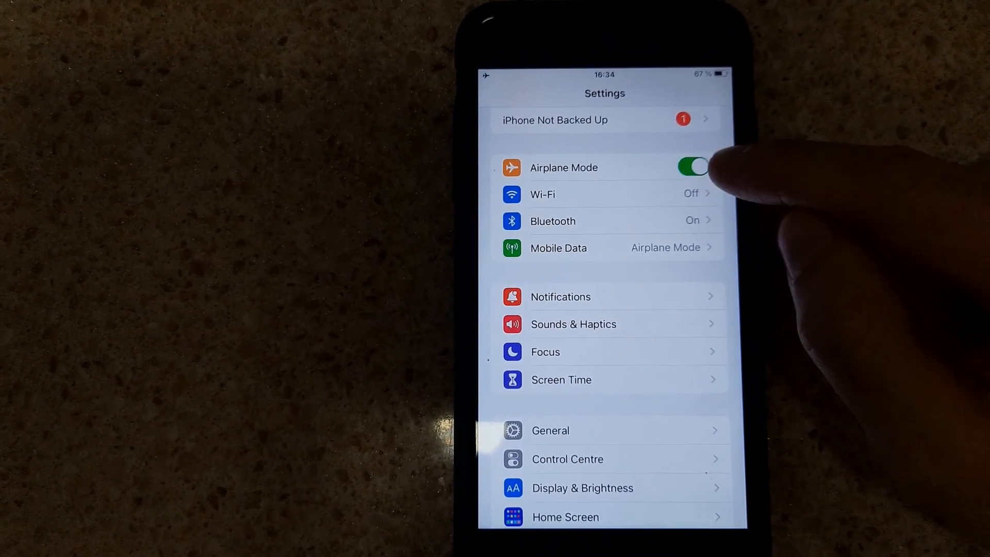
pyautogui.click(603, 194)
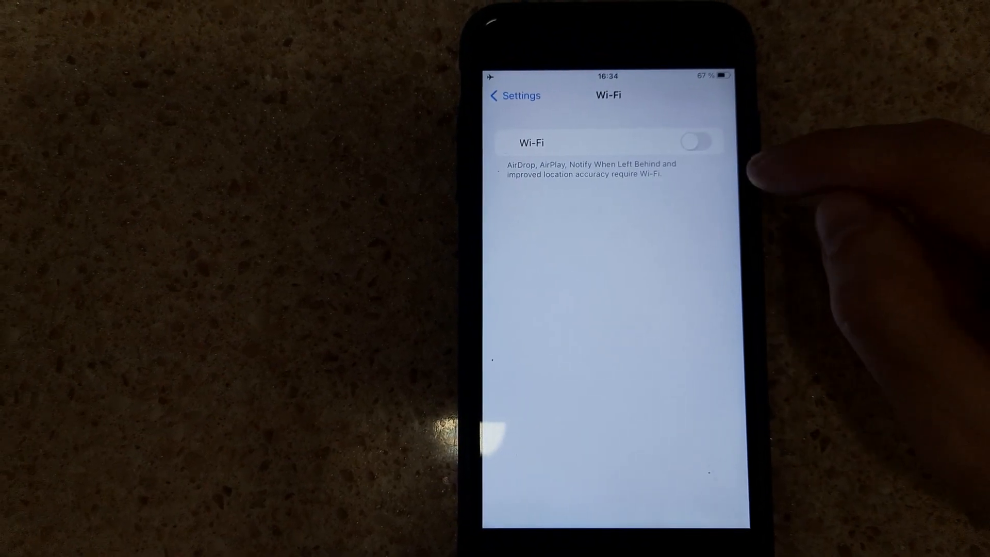
# Step: Switch Wi-Fi on so the phone connects to M43
pyautogui.click(695, 142)
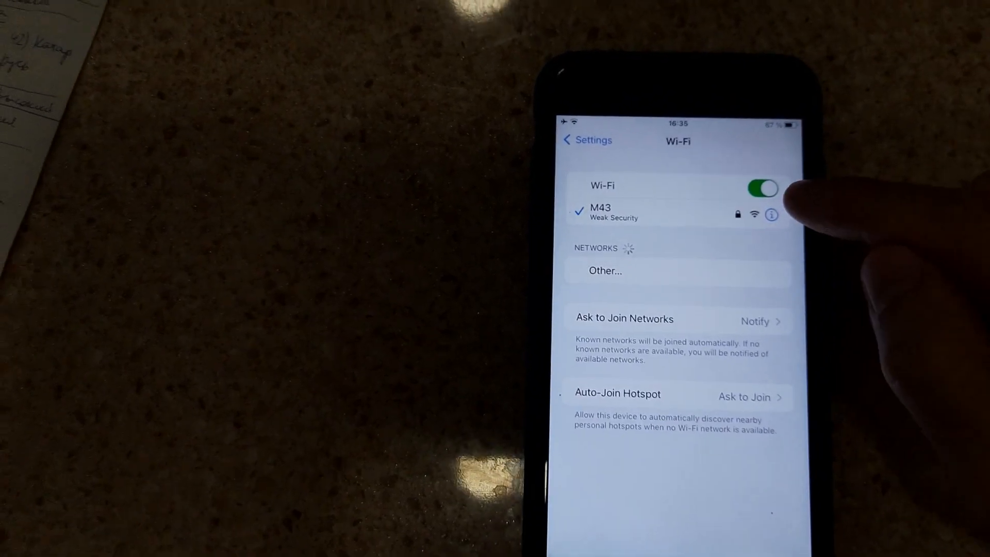
# Step: Forget the M43 network from its details page and confirm
pyautogui.click(771, 214)
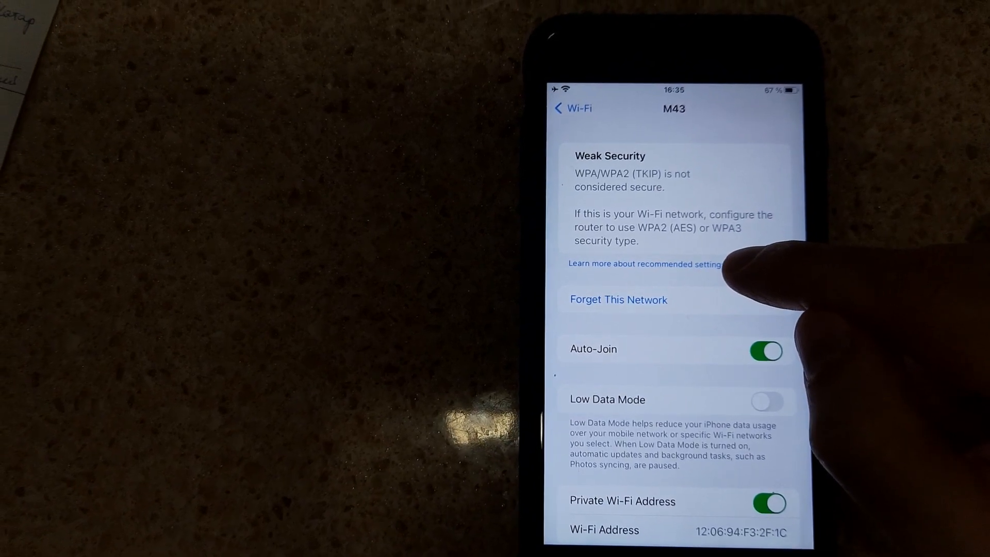
pyautogui.click(618, 299)
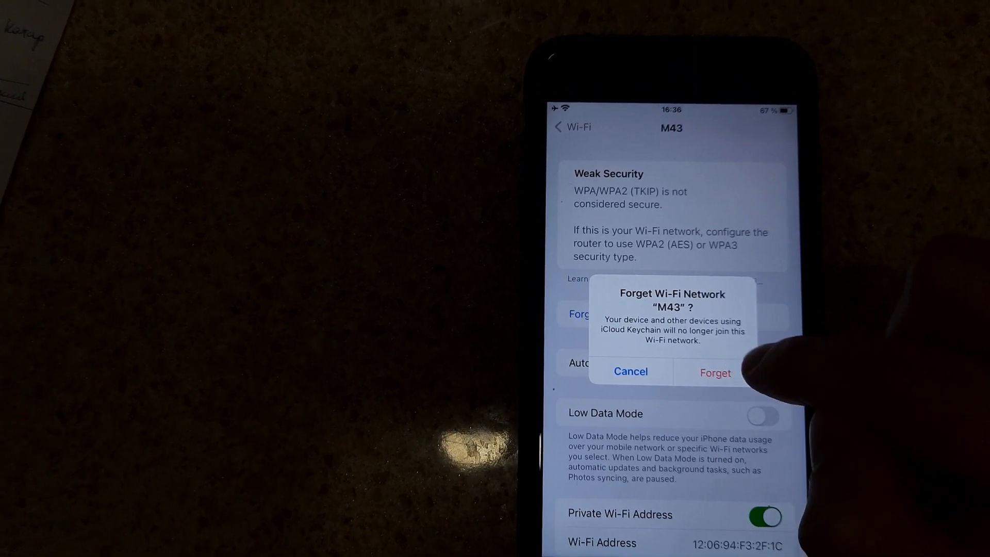
pyautogui.click(714, 372)
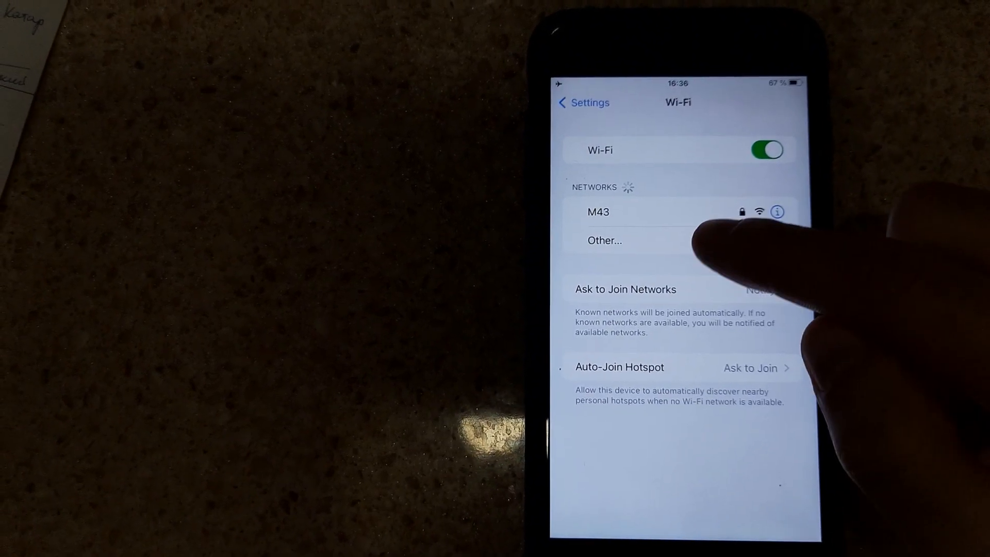
# Step: Open the Other Network form under Networks
pyautogui.click(605, 241)
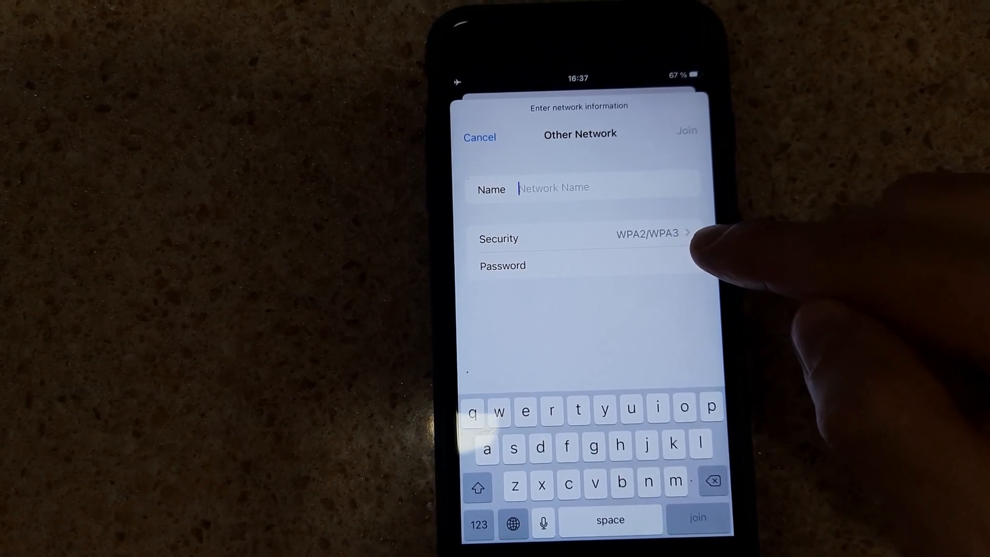
# Step: Try joining hidden network 'hnnadg' with WPA2/WPA3 security, then dismiss the not-found error
pyautogui.write('hnna')
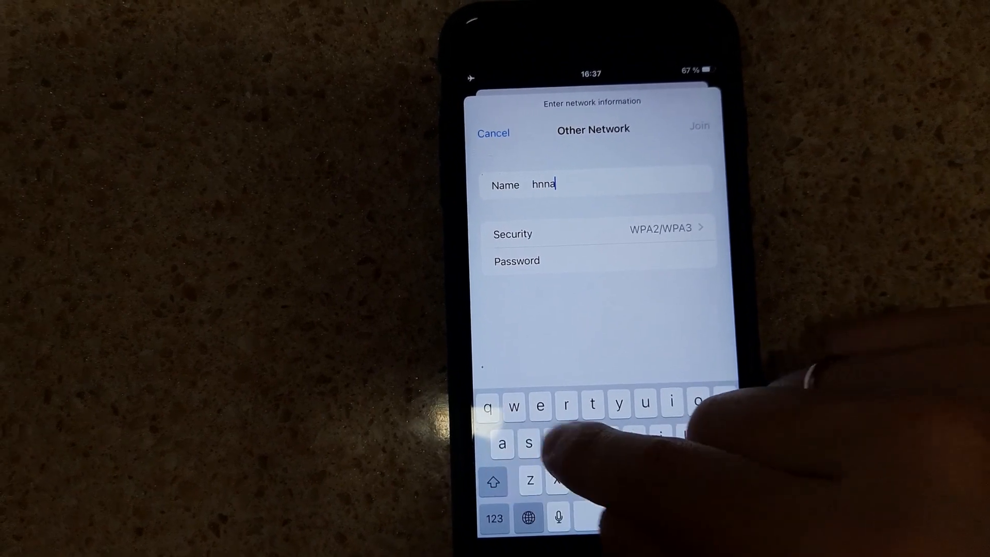
pyautogui.click(599, 233)
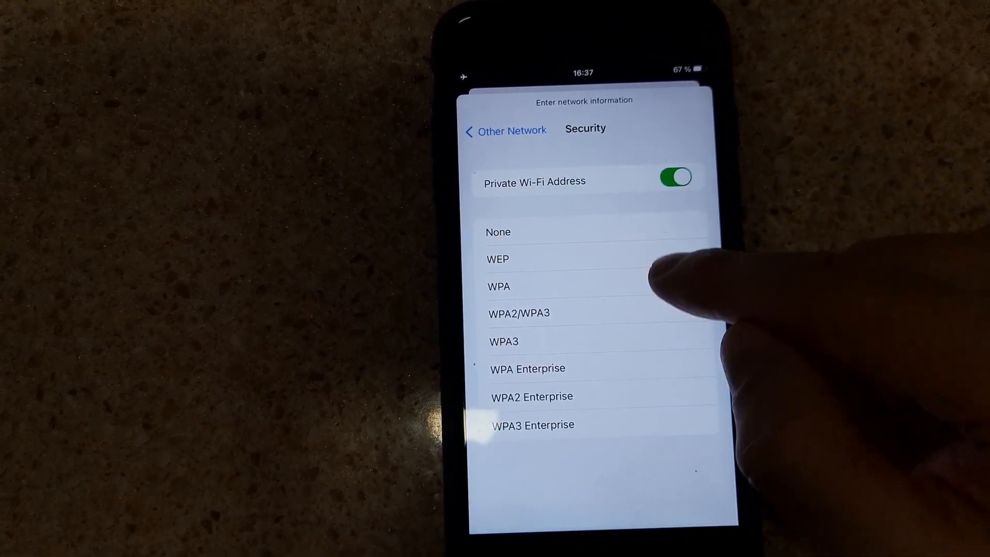
pyautogui.click(518, 313)
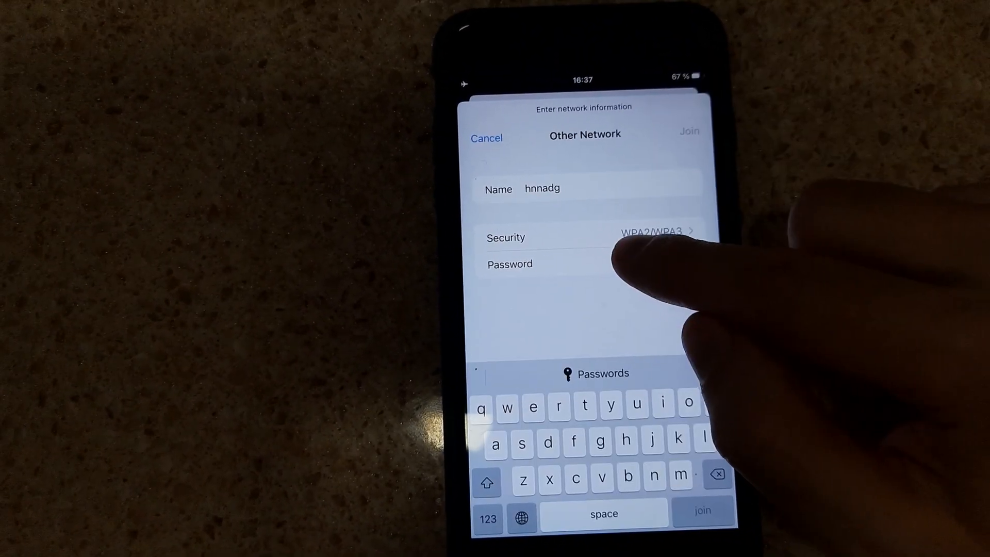
pyautogui.write('d')
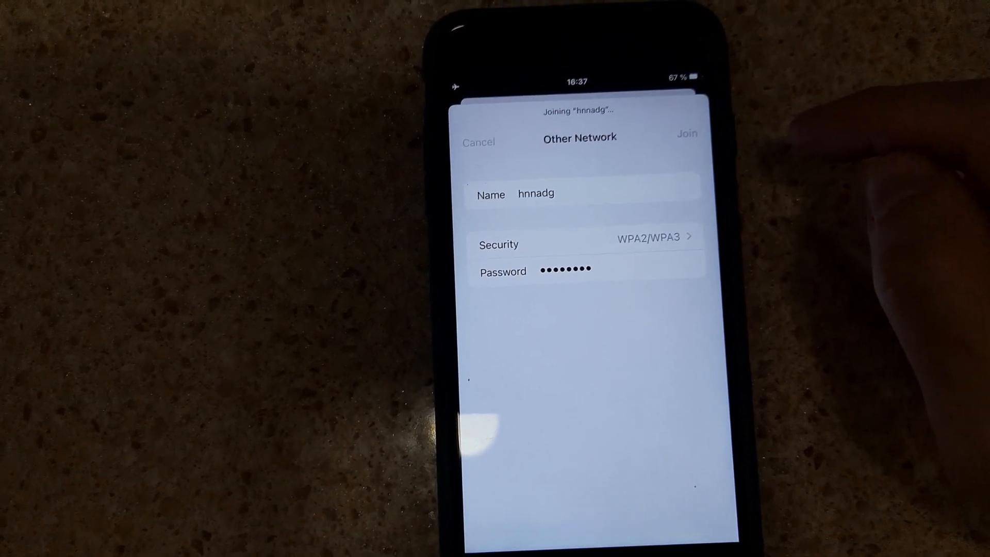
pyautogui.click(687, 134)
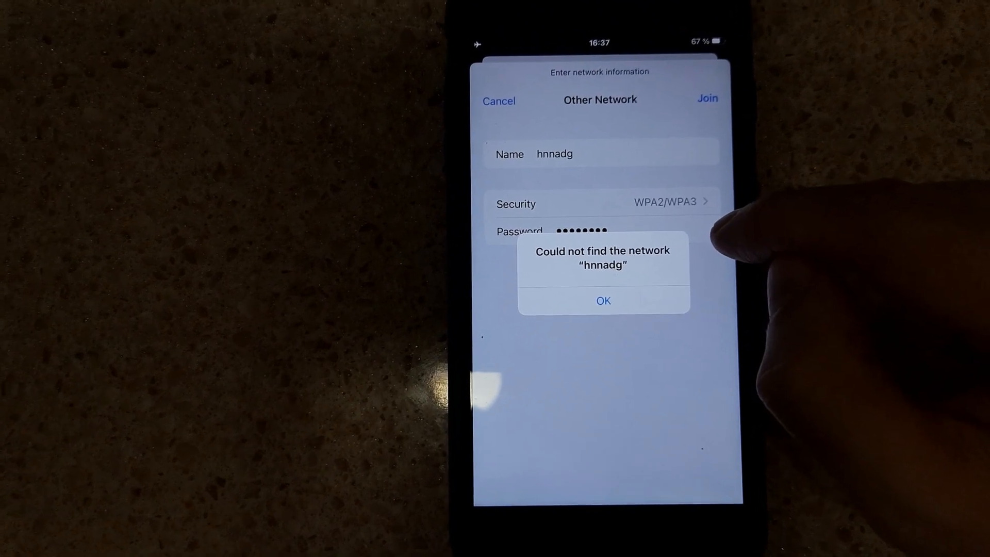
pyautogui.click(602, 300)
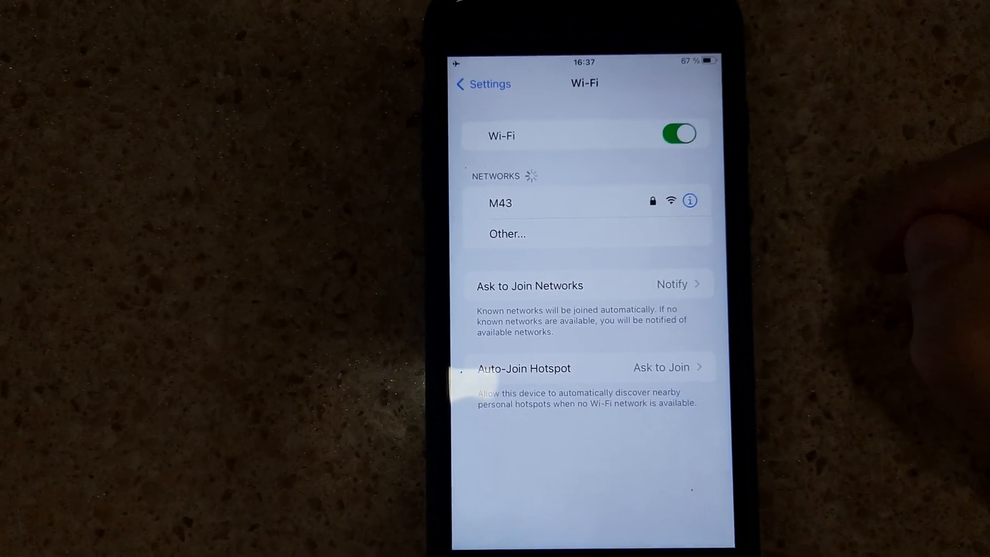